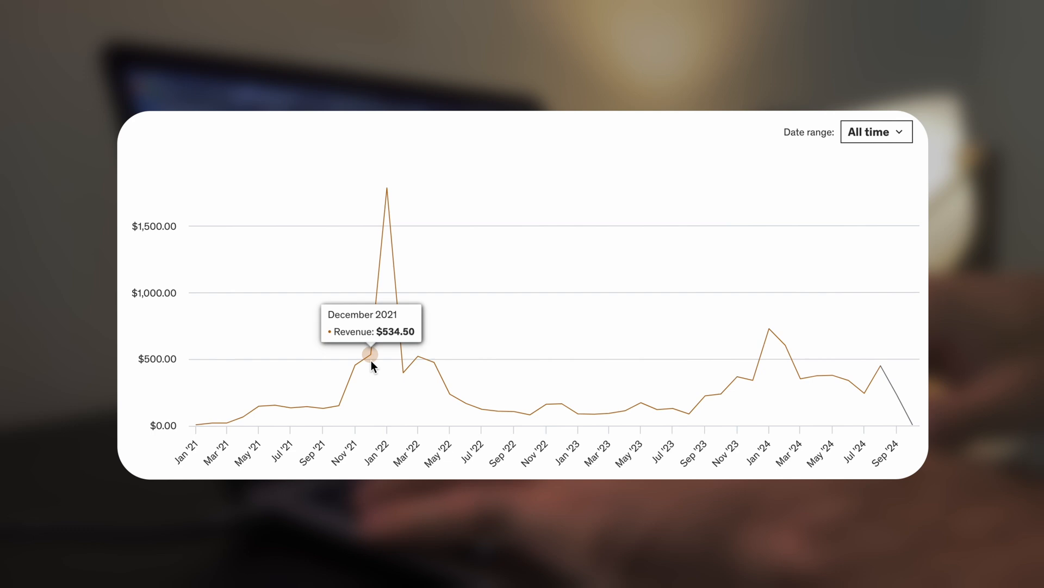
mouse_move(432, 368)
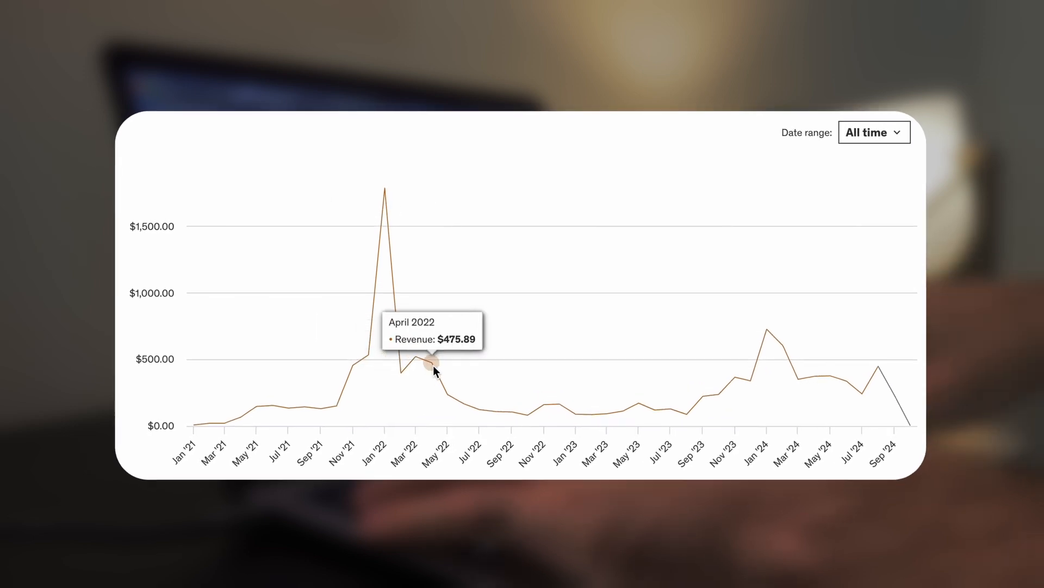
mouse_move(499, 407)
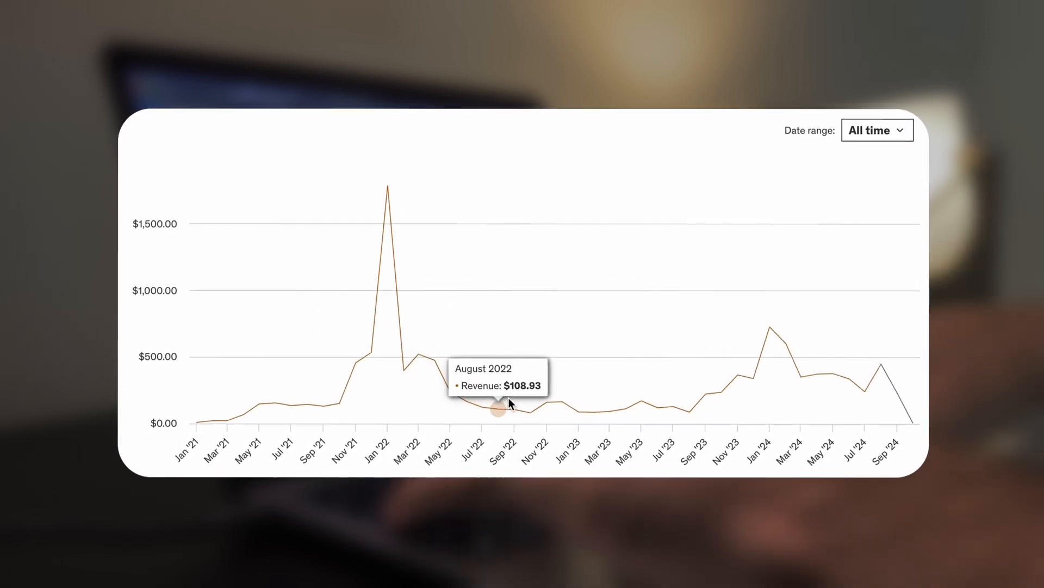
mouse_move(589, 409)
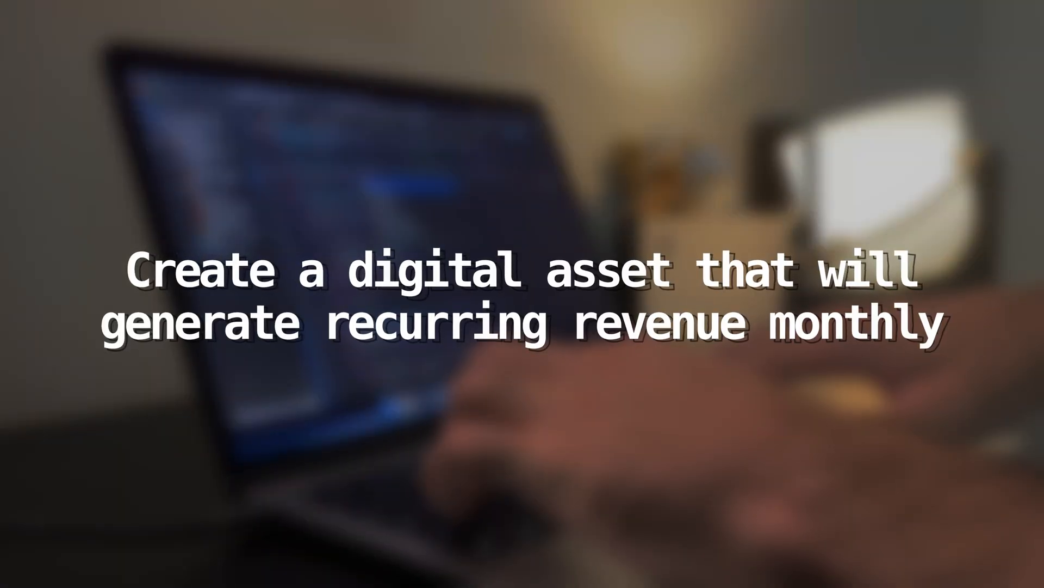
Highlight 'recurring' in green in the caption about building a digital asset for monthly recurring revenue.
double_click(441, 324)
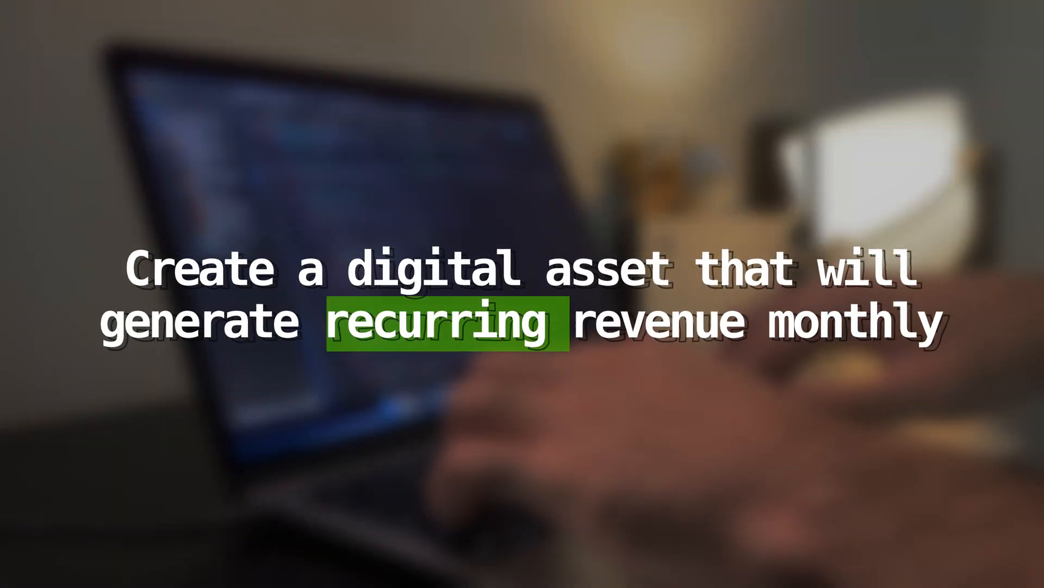